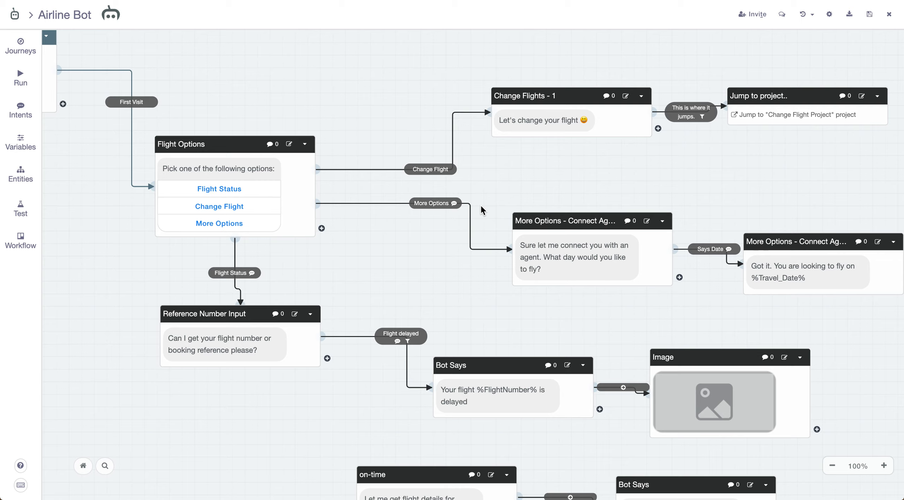
pyautogui.moveTo(527, 198)
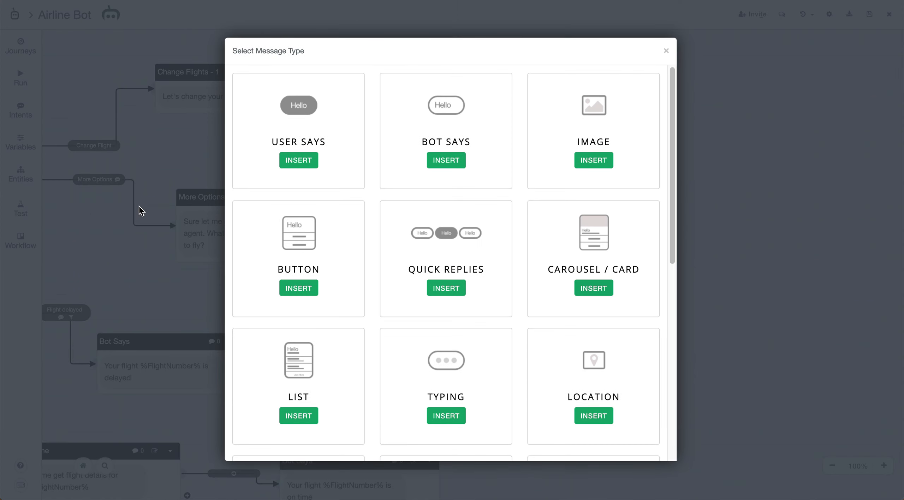
# Insert a Set Variables block after the 'Got it' travel-date message and open its editor.
pyautogui.scroll(-3)
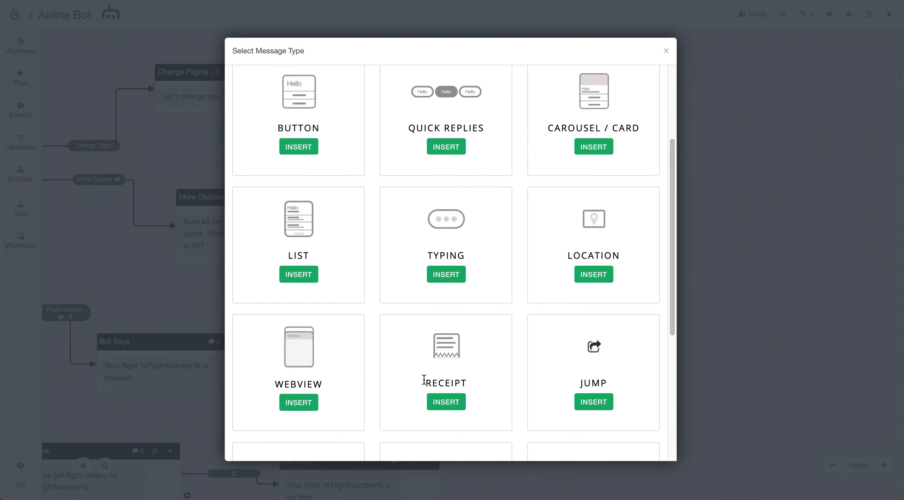
pyautogui.scroll(-3)
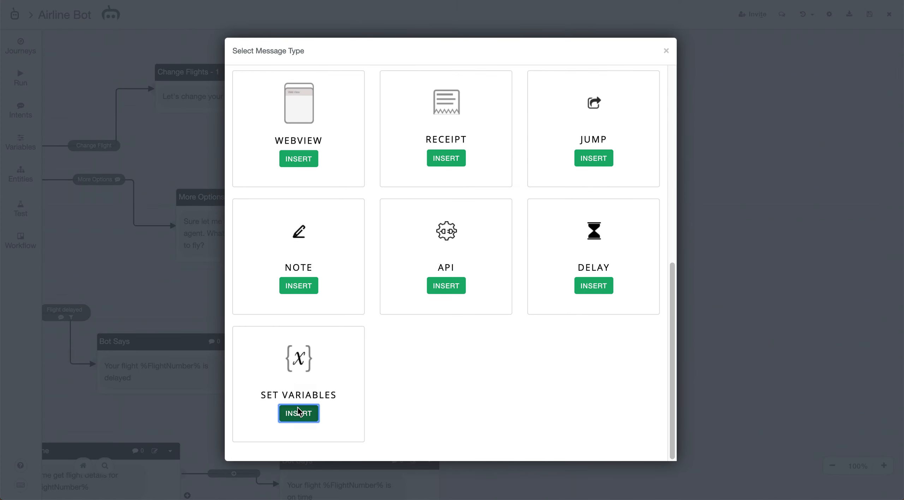
pyautogui.click(298, 413)
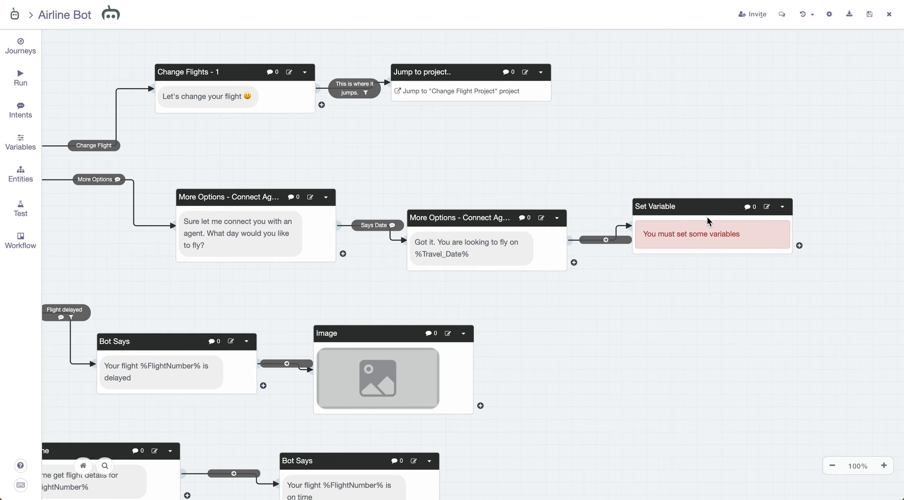
pyautogui.click(712, 234)
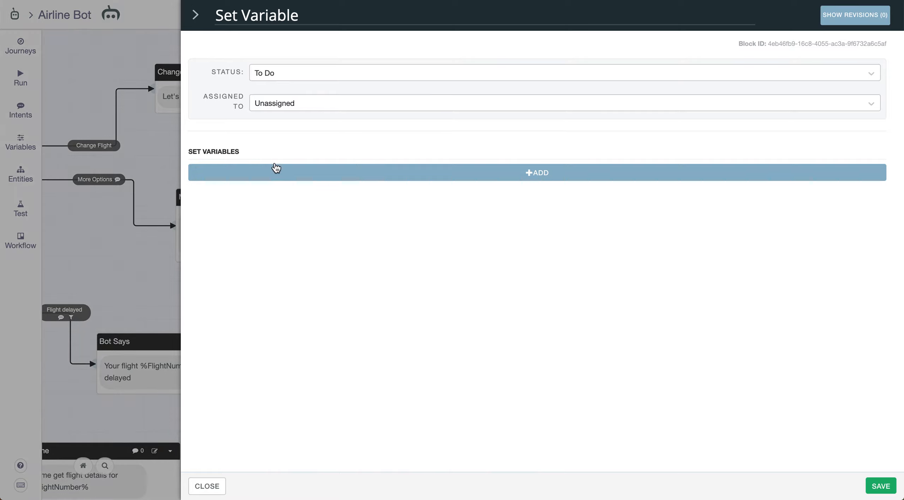
pyautogui.moveTo(264, 97)
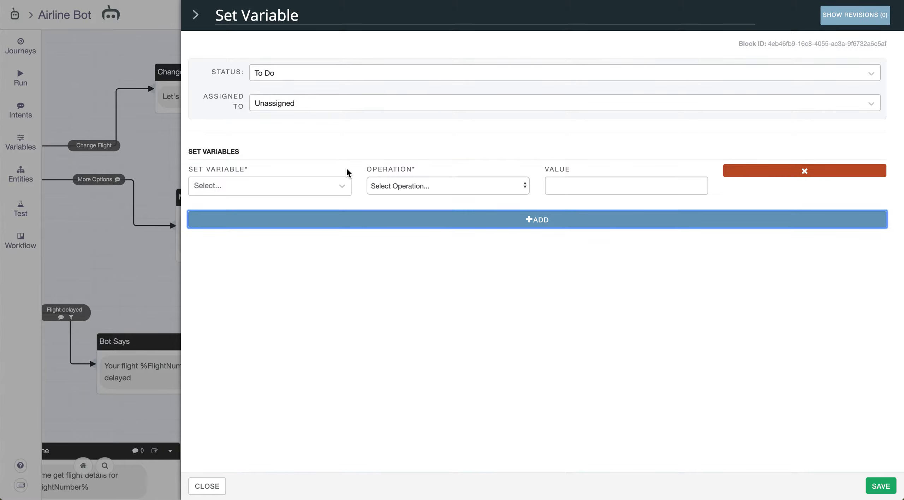
# Add a rule choosing VisitCount with the Increment By operation and value 1.
pyautogui.click(268, 185)
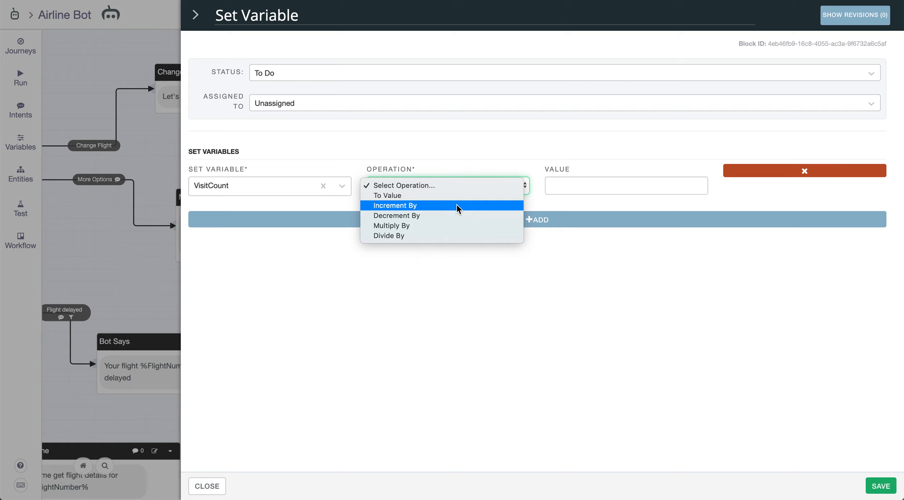
pyautogui.moveTo(457, 215)
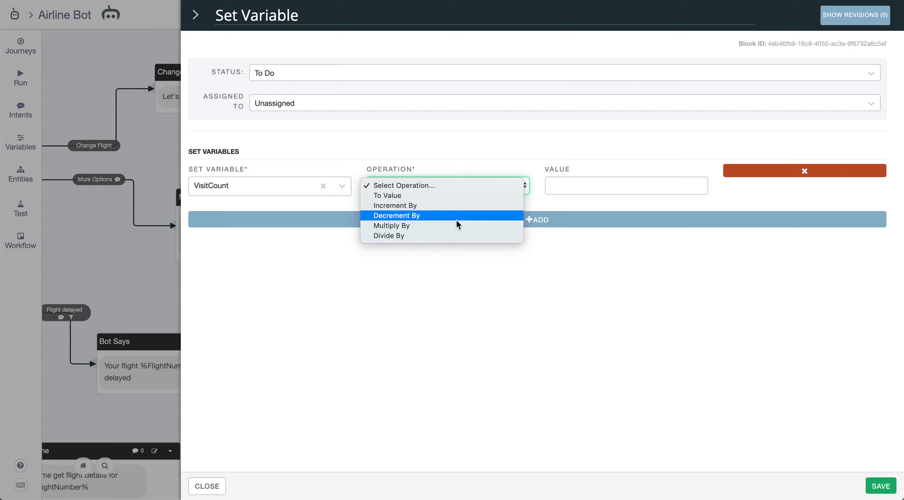
pyautogui.moveTo(460, 205)
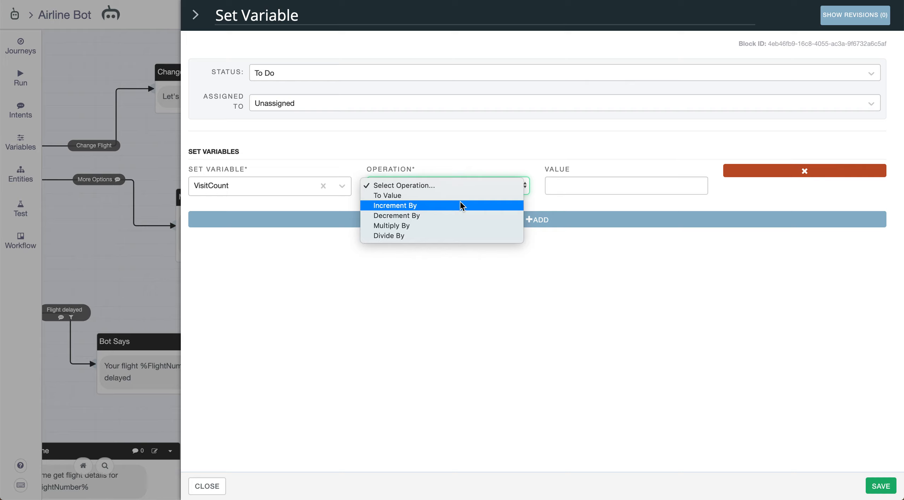
pyautogui.click(395, 205)
pyautogui.write('1')
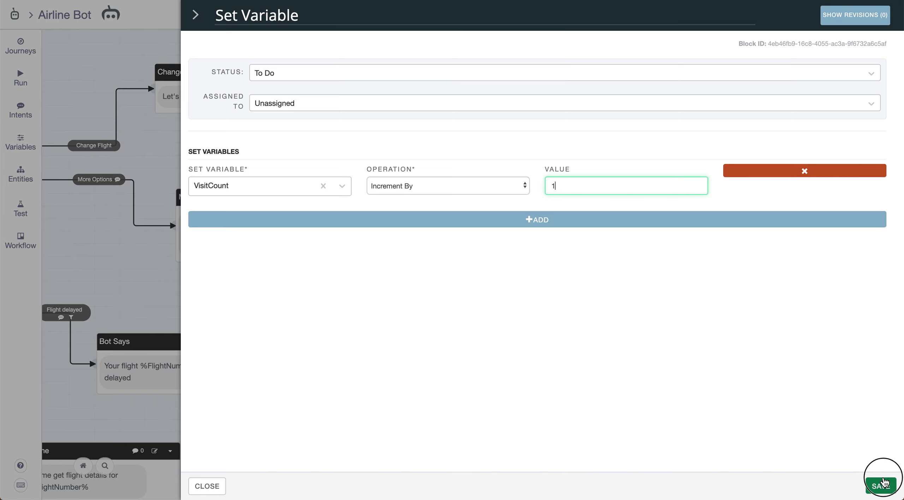
# Save the VisitCount increment-by-1 rule and return to the Airline Bot canvas.
pyautogui.click(881, 479)
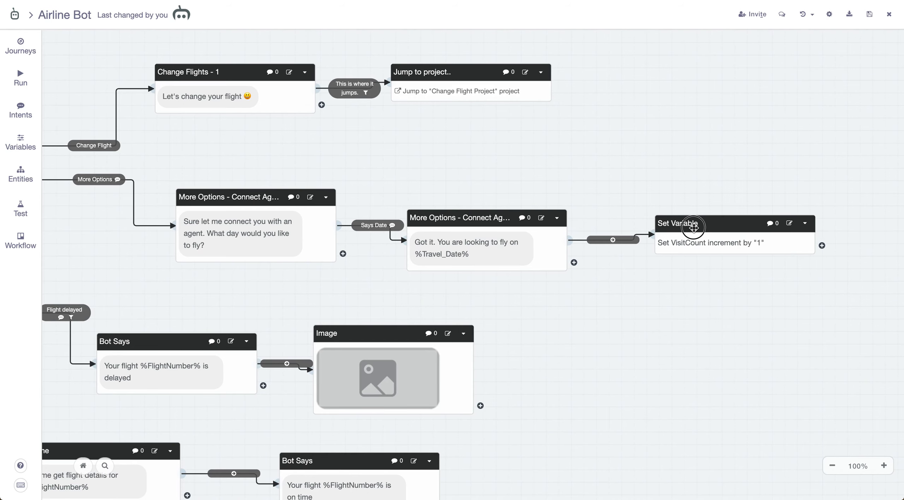
pyautogui.moveTo(694, 227)
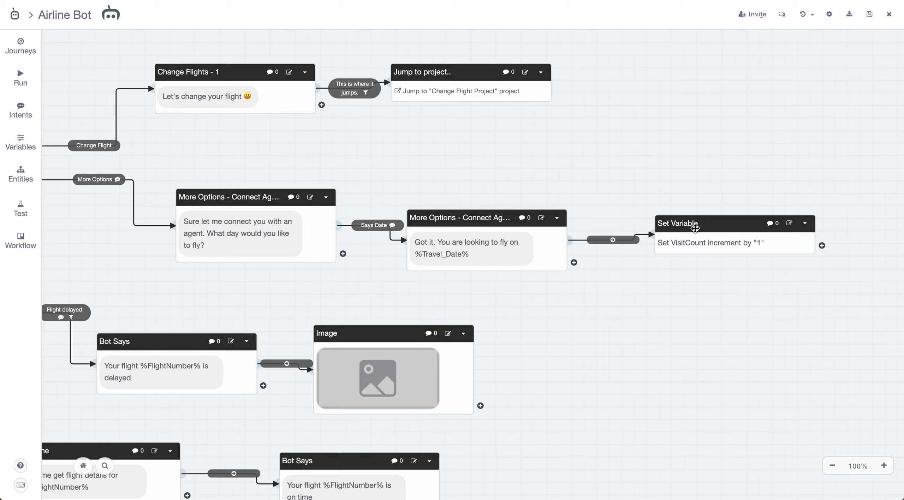
pyautogui.moveTo(679, 215)
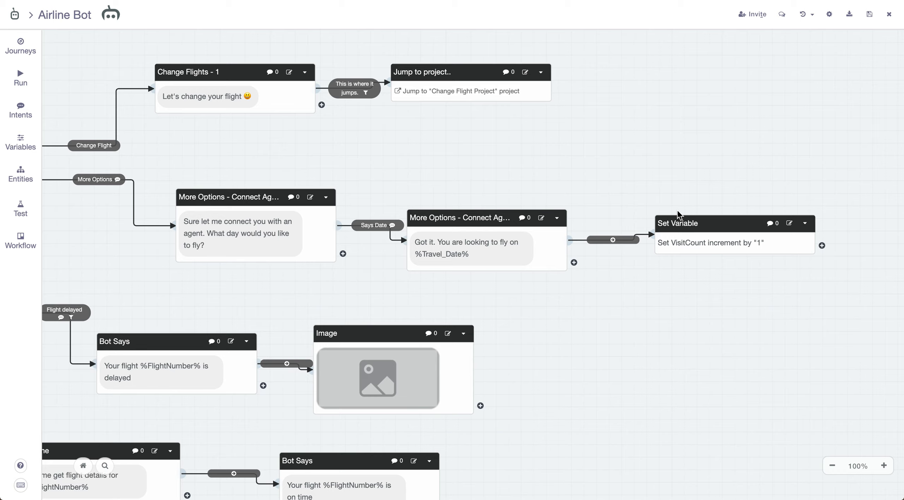
pyautogui.moveTo(824, 131)
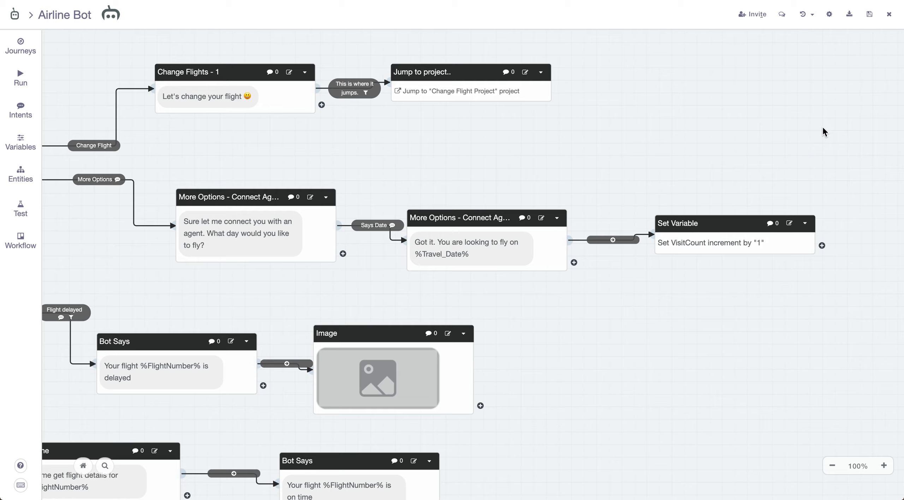